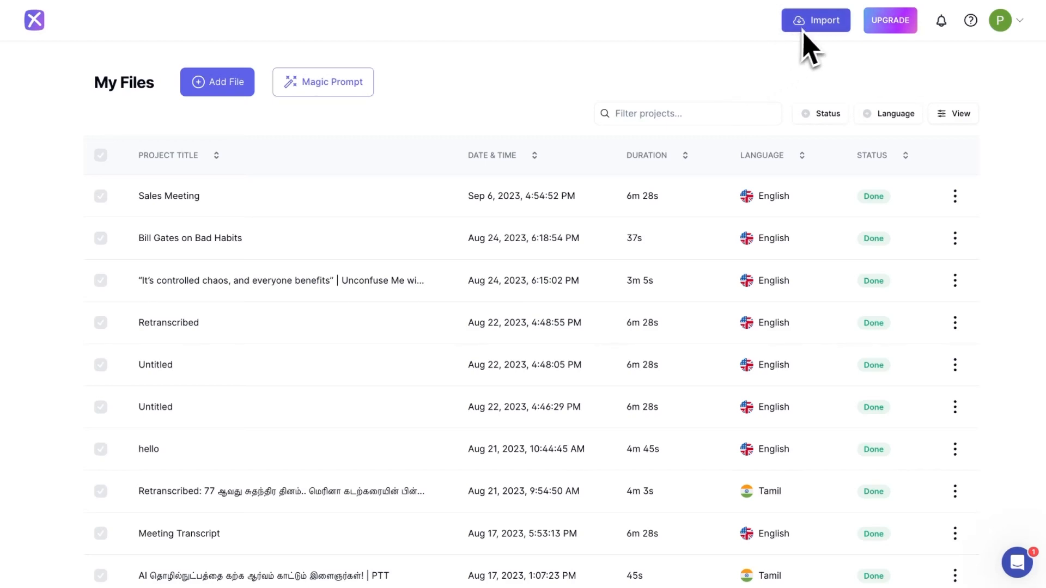
Step: Upload the demo .mp4 meeting video from this computer as a new project
left_click(816, 21)
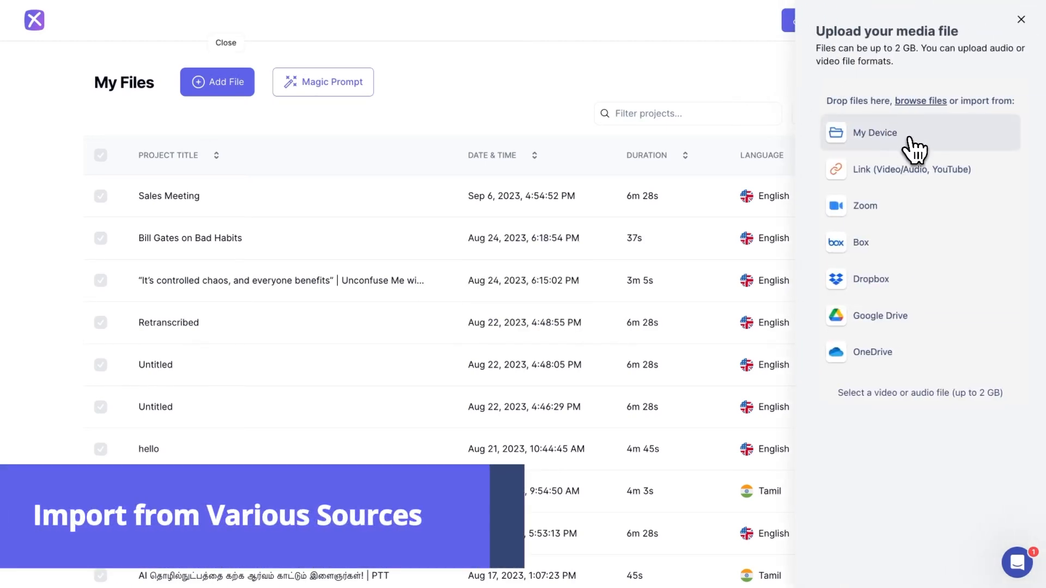
left_click(874, 132)
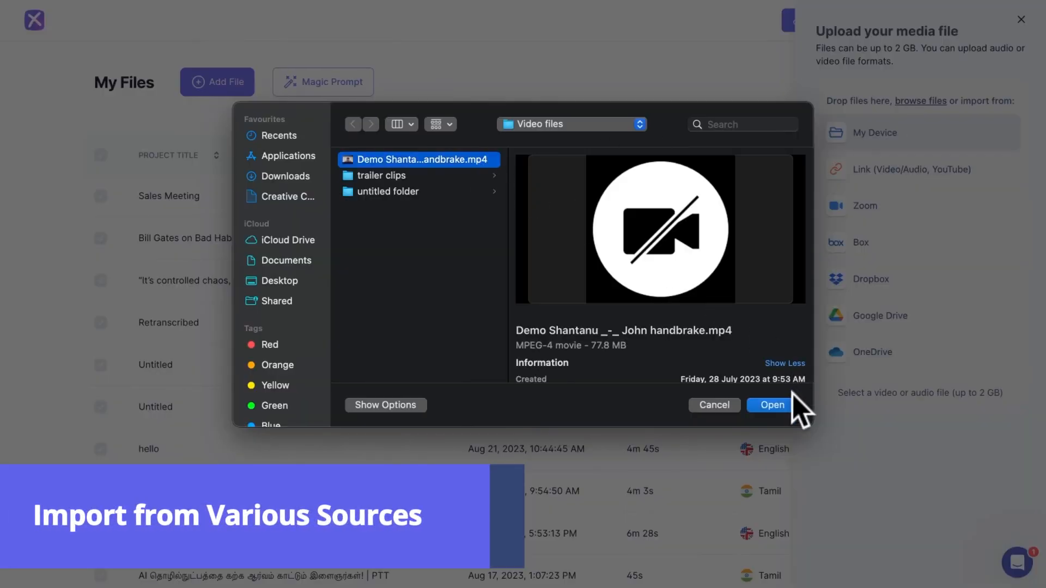
left_click(772, 405)
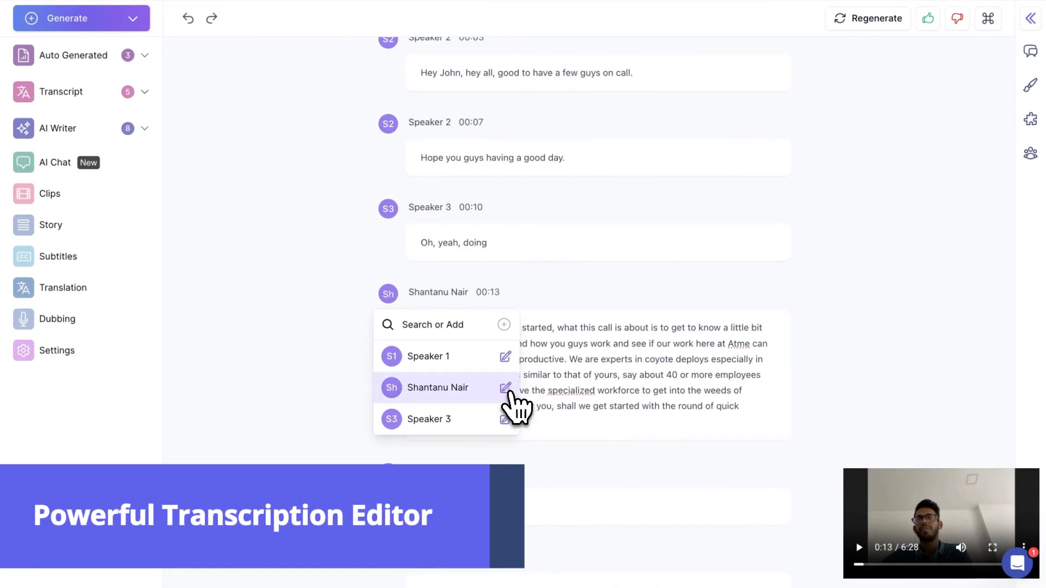
Step: Reassign a transcript paragraph to a different speaker
left_click(438, 388)
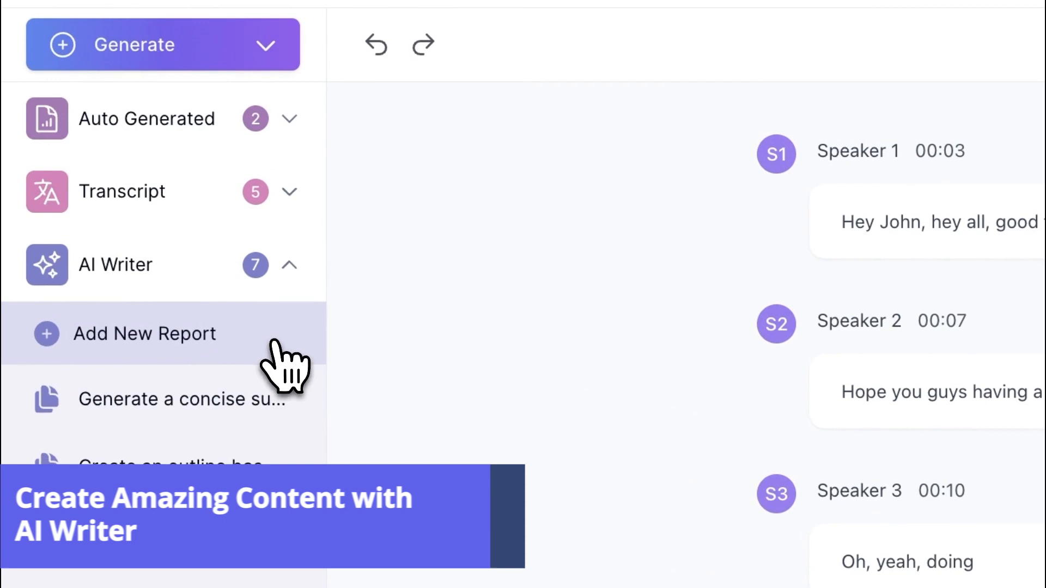
Step: Add a new AI Writer report with the prompt 'write a follow up email based on' the meeting
left_click(144, 334)
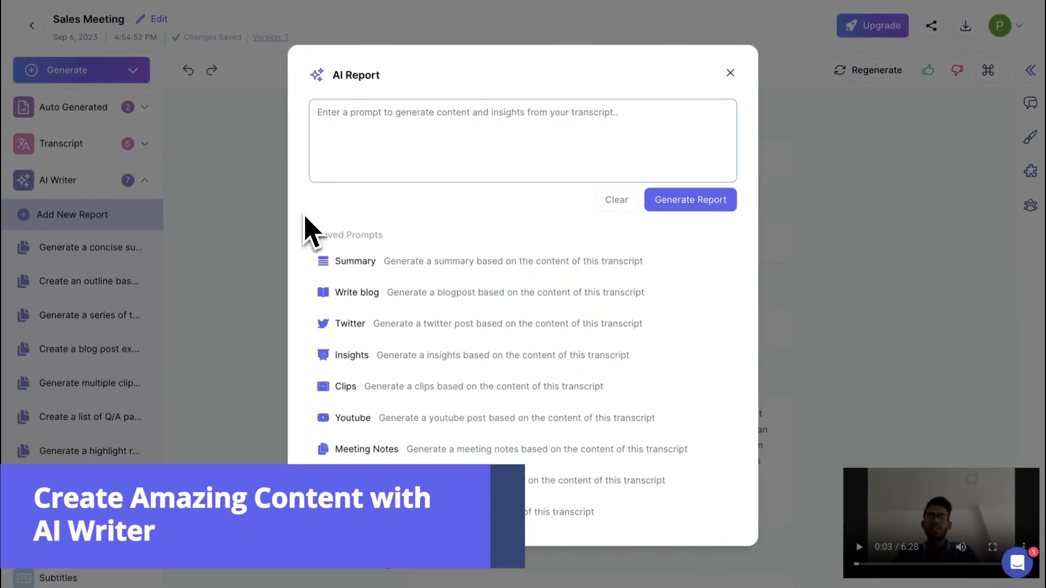
type("write a follow up email based on this meeting")
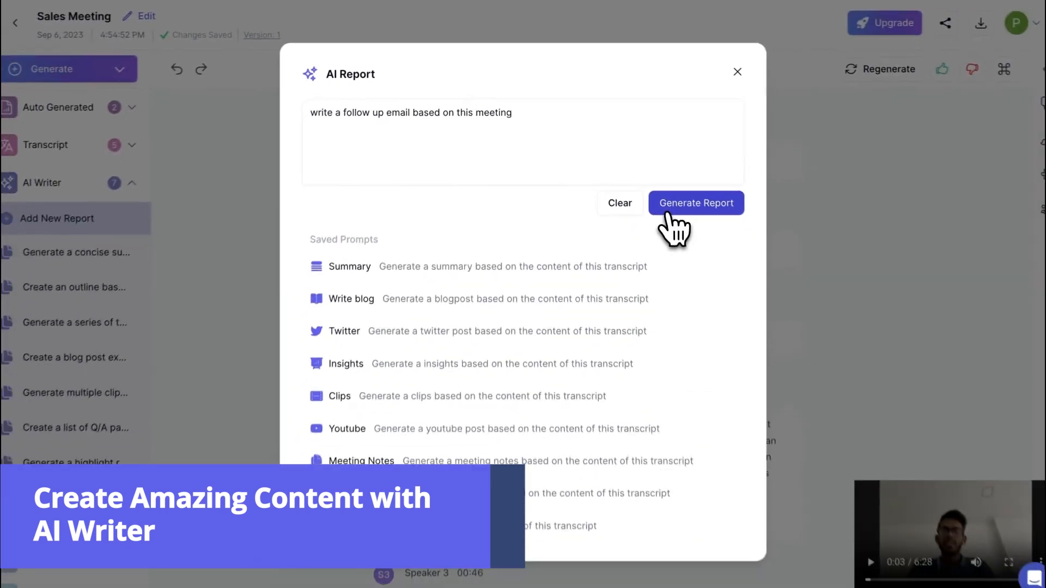
left_click(696, 203)
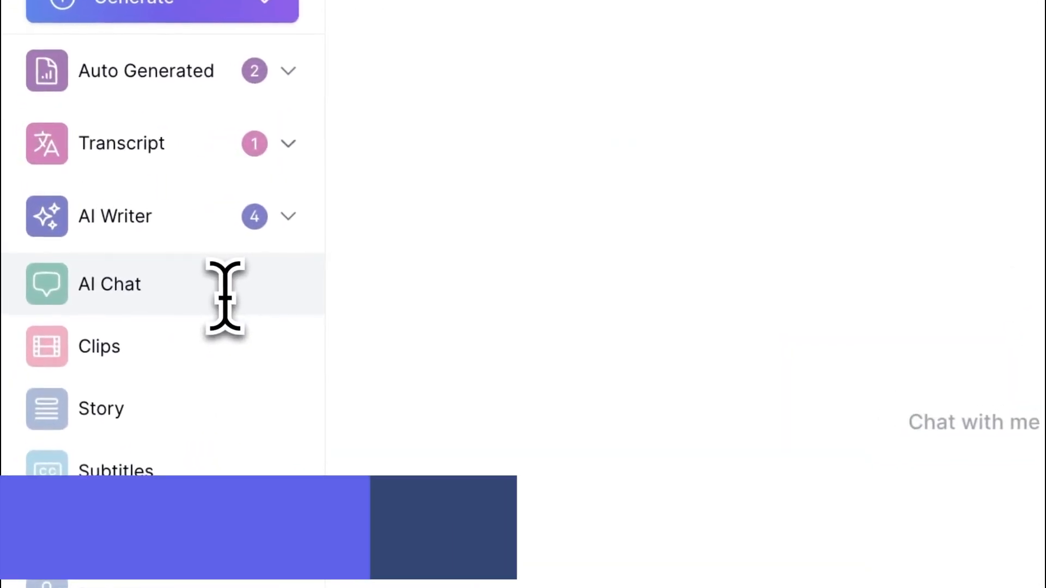
Step: Send the chat request 'write a summary of this meeting within 30 words'
left_click(109, 284)
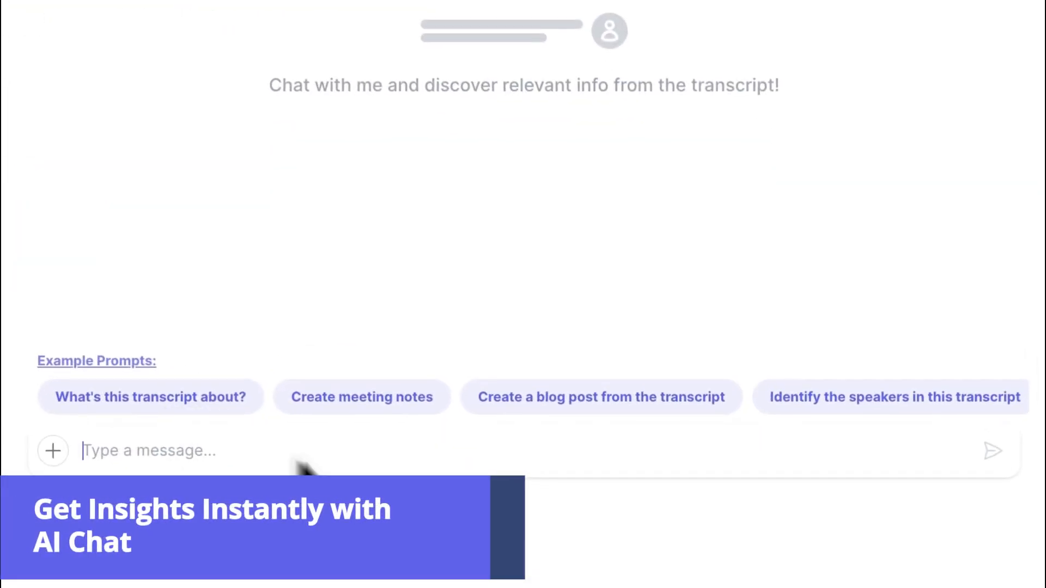
type("write a summary of this meeting within 30 words")
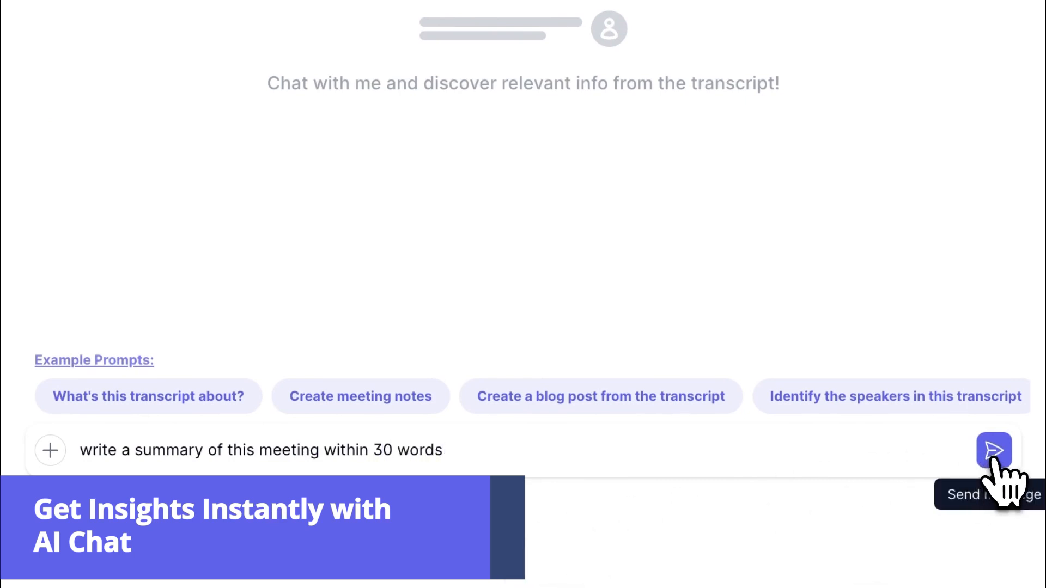
left_click(995, 451)
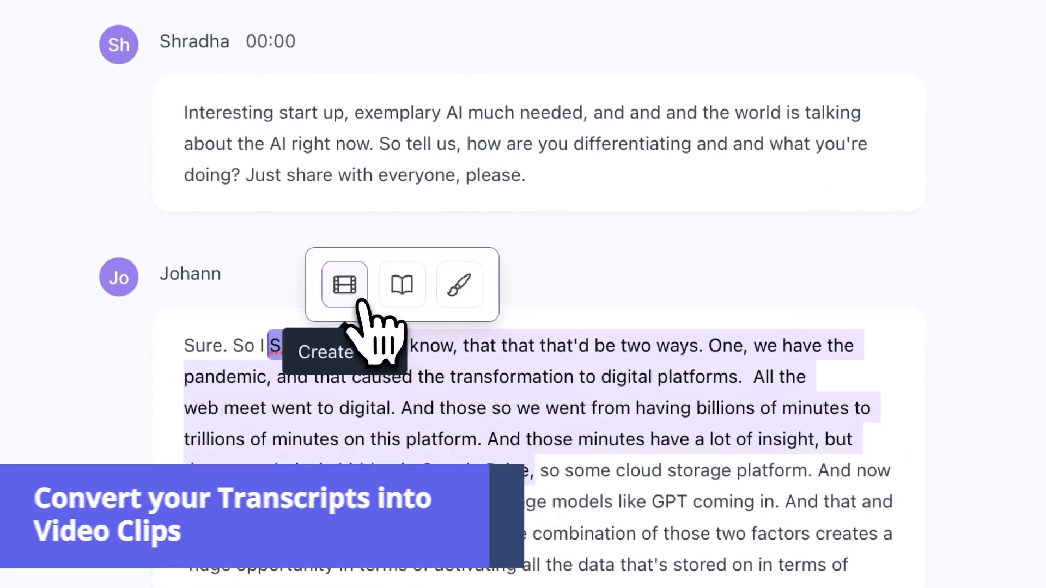
Step: Create a clip from the highlighted interview passage (16.2–37.7 s) and play its preview
left_click(345, 285)
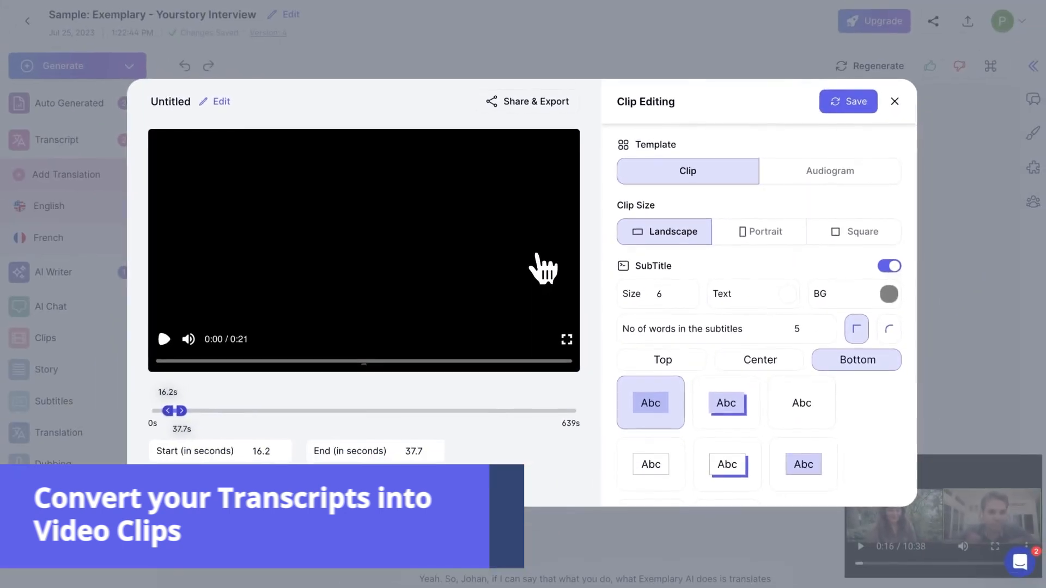
left_click(164, 339)
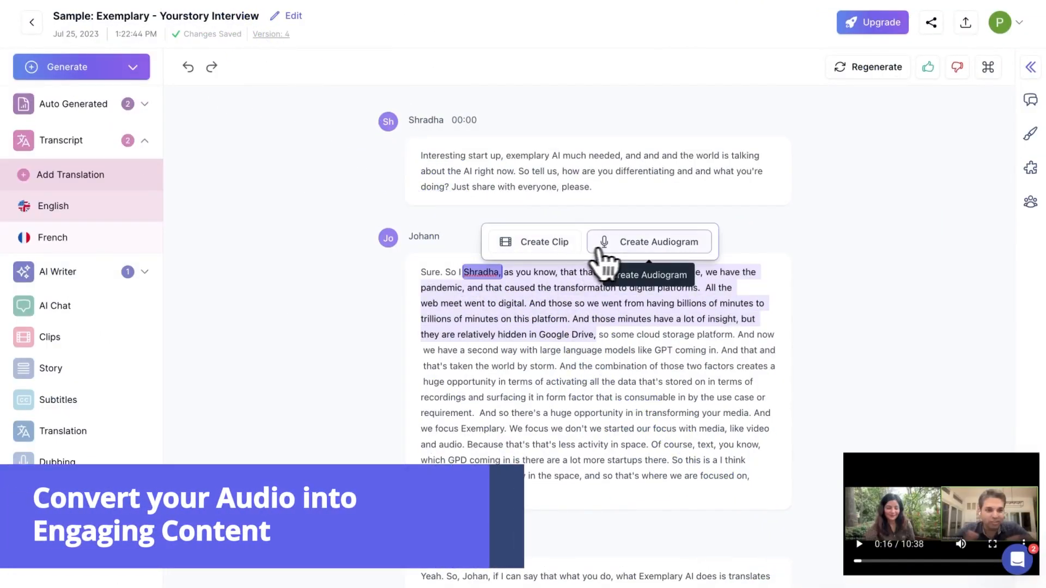
Step: Create an audiogram from the same interview passage and play its preview
left_click(661, 242)
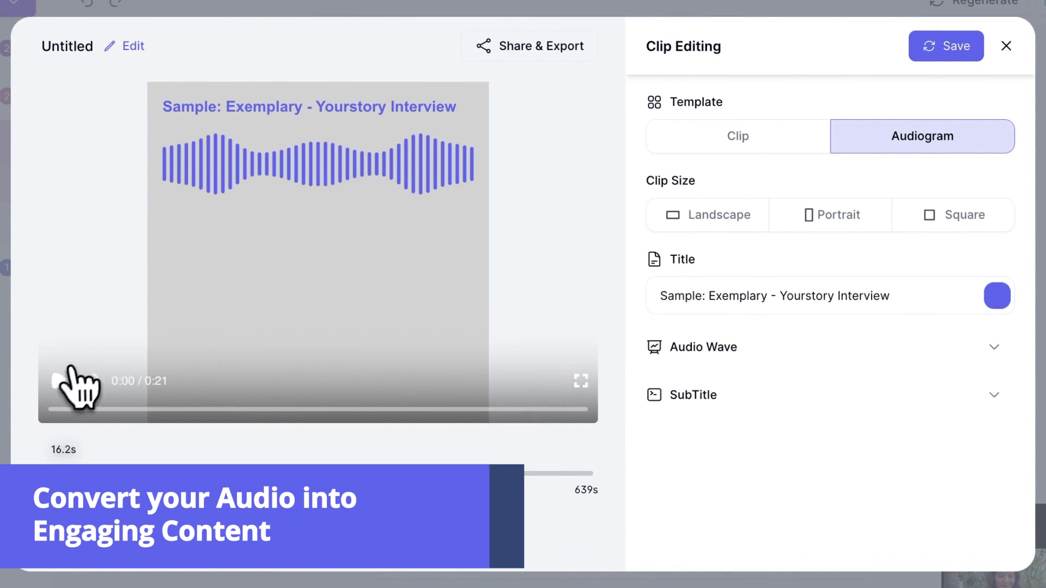
left_click(56, 382)
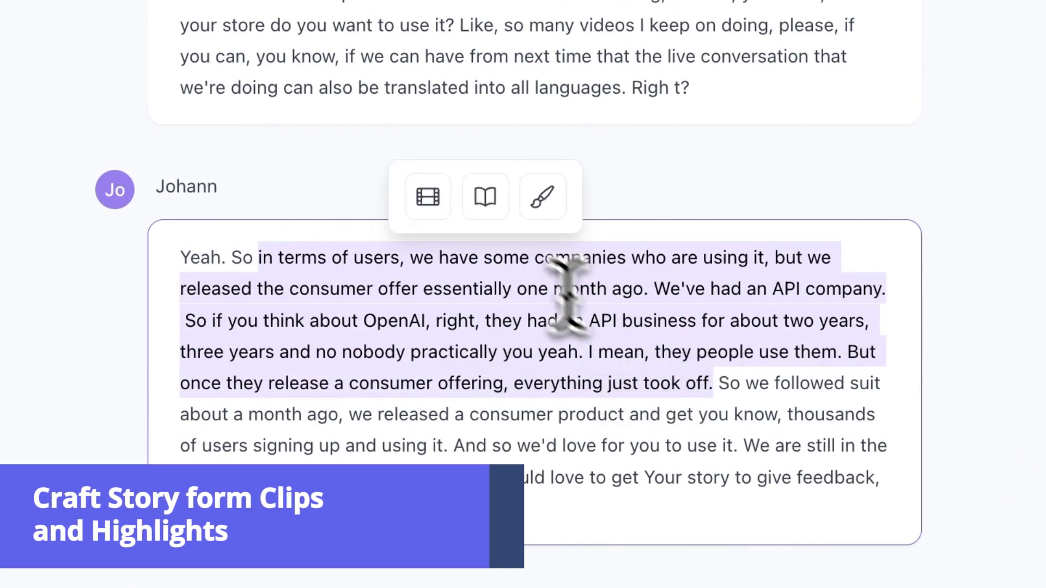
Step: Use the story icon on the highlighted passage in Johann's paragraph
left_click(428, 197)
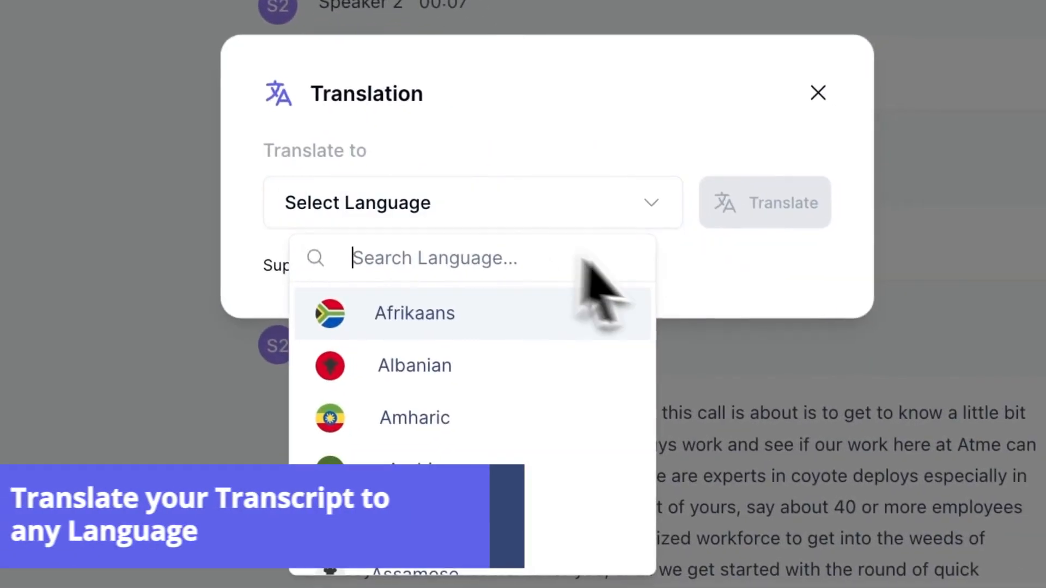
Step: Search for and choose Japanese as the translation language, then translate
type("japanese")
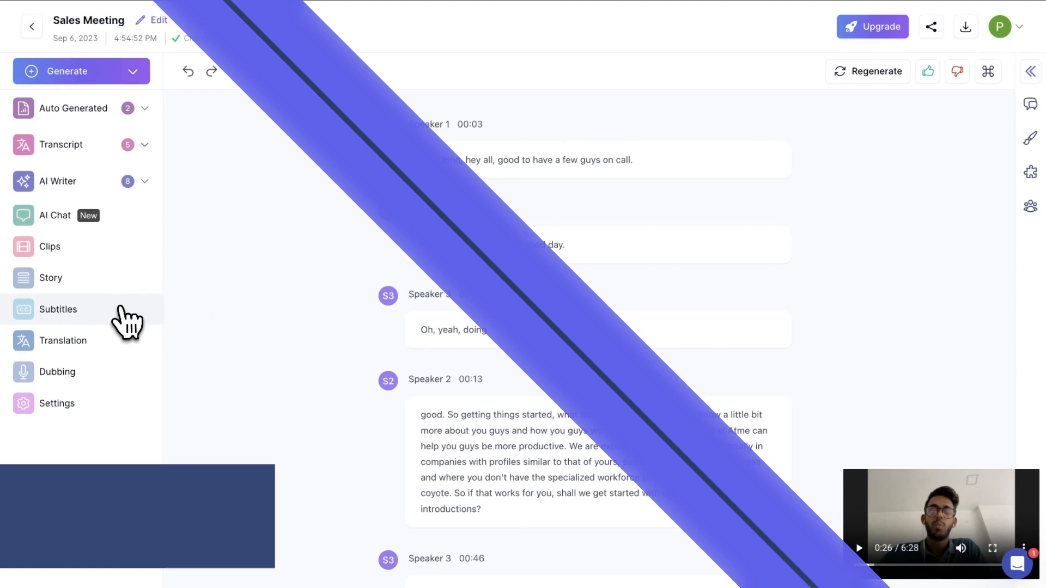
Step: Open the Sales Meeting subtitles and switch their language to Japanese
left_click(57, 310)
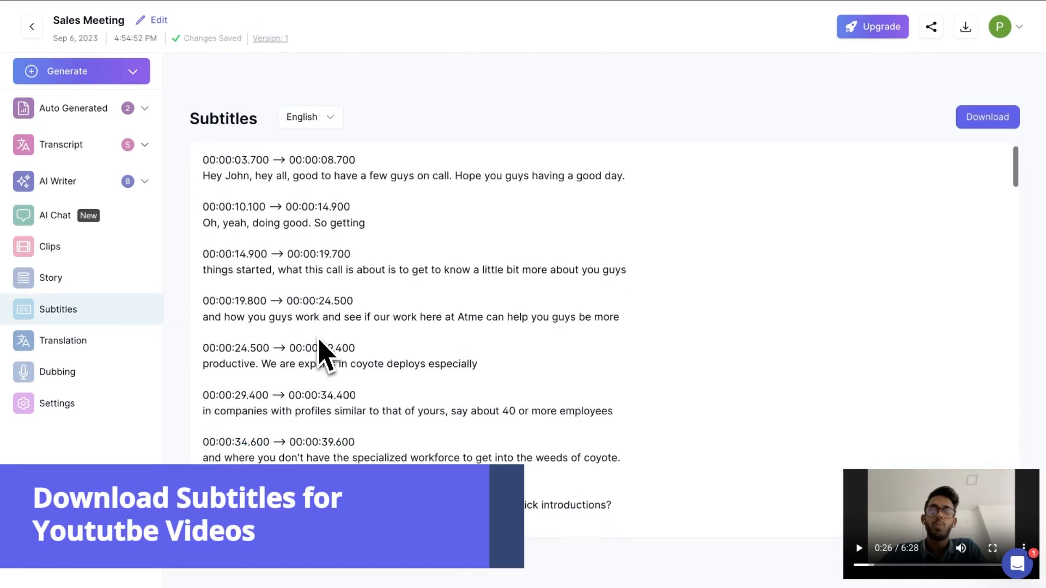
left_click(311, 117)
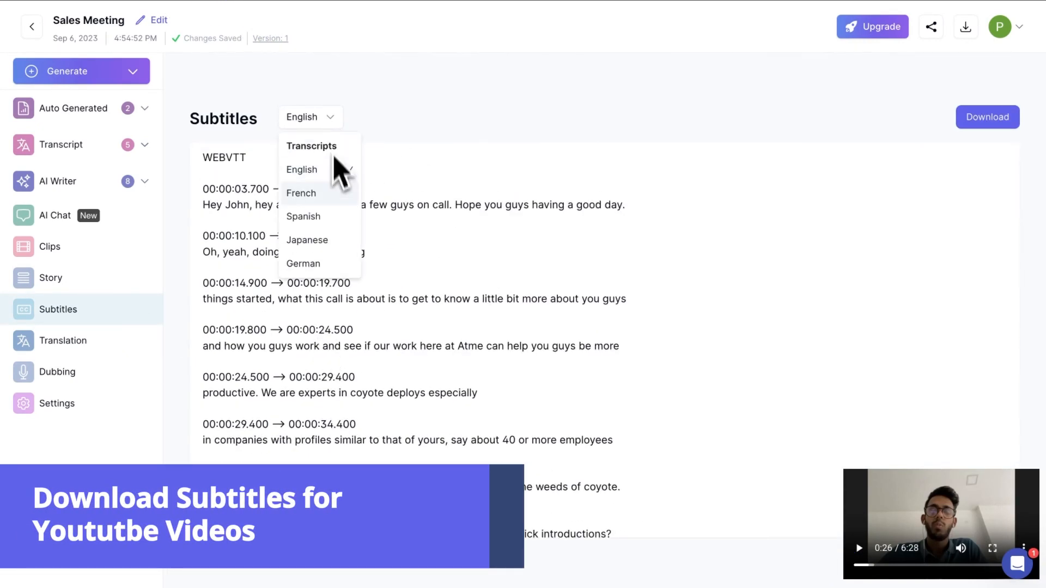
left_click(301, 193)
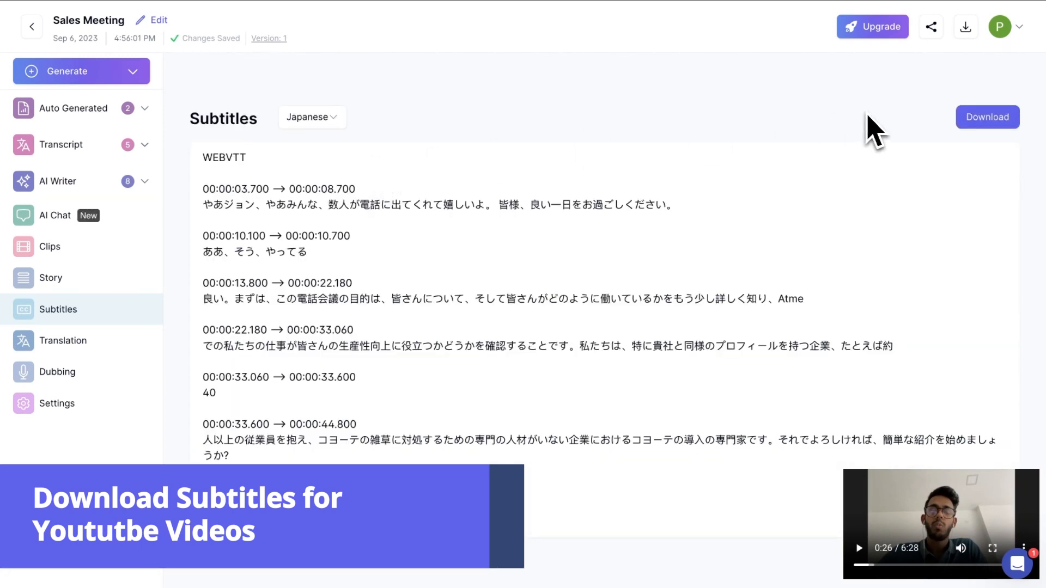
Step: Download the Japanese subtitles as 'Sales Meeting.srt' in Subtitle (.srt) format
left_click(987, 116)
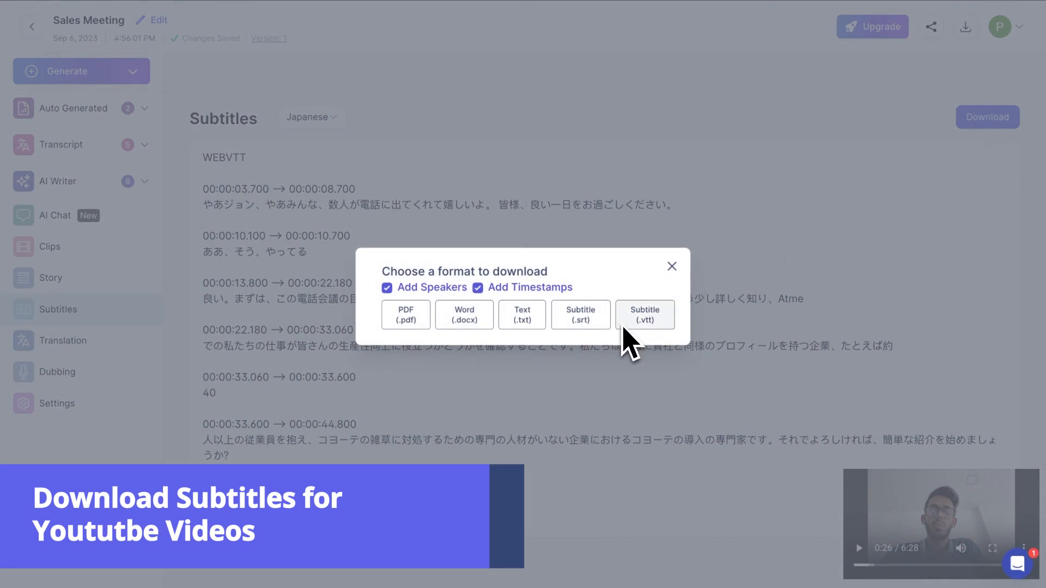
left_click(580, 315)
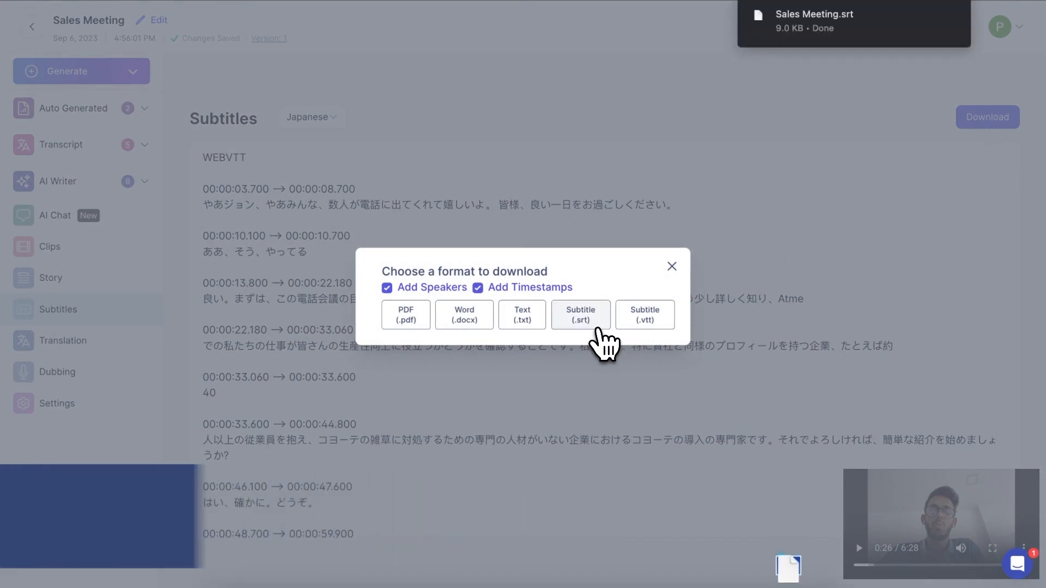